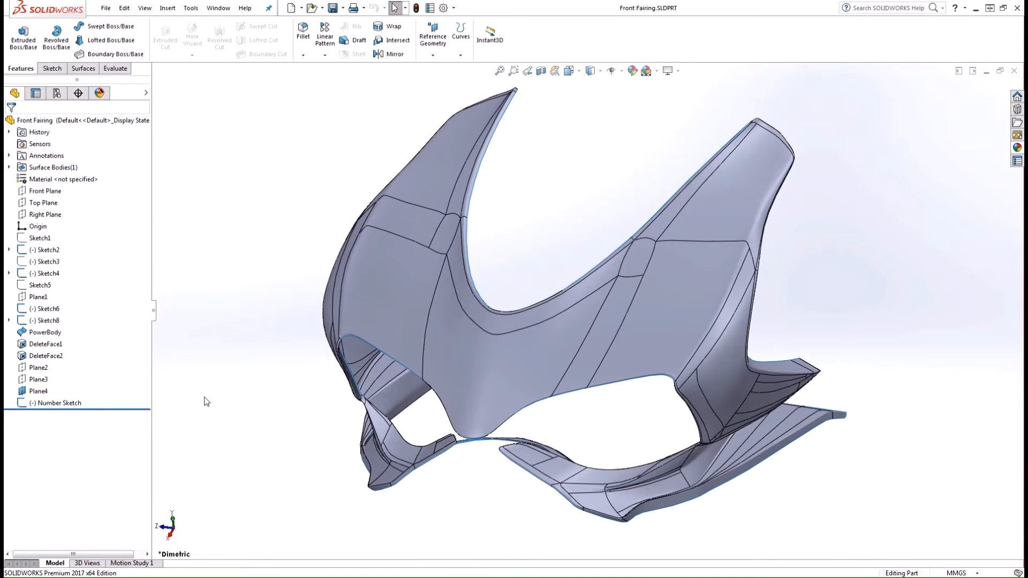
mouse_move(208, 402)
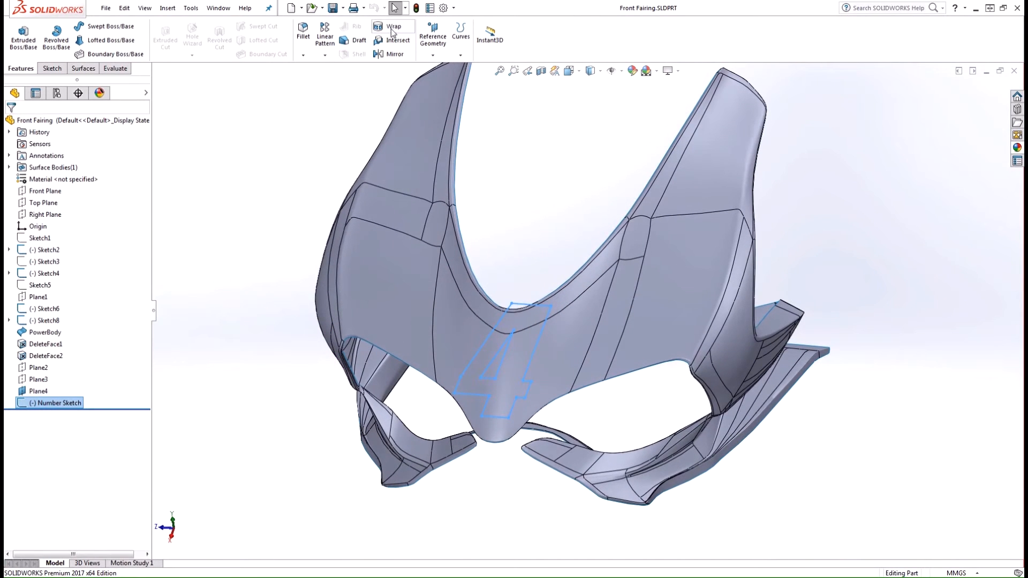
- Begin a Wrap of the Number Sketch viewed from the front, compare both wrapping methods and keep Scribe
left_click(393, 27)
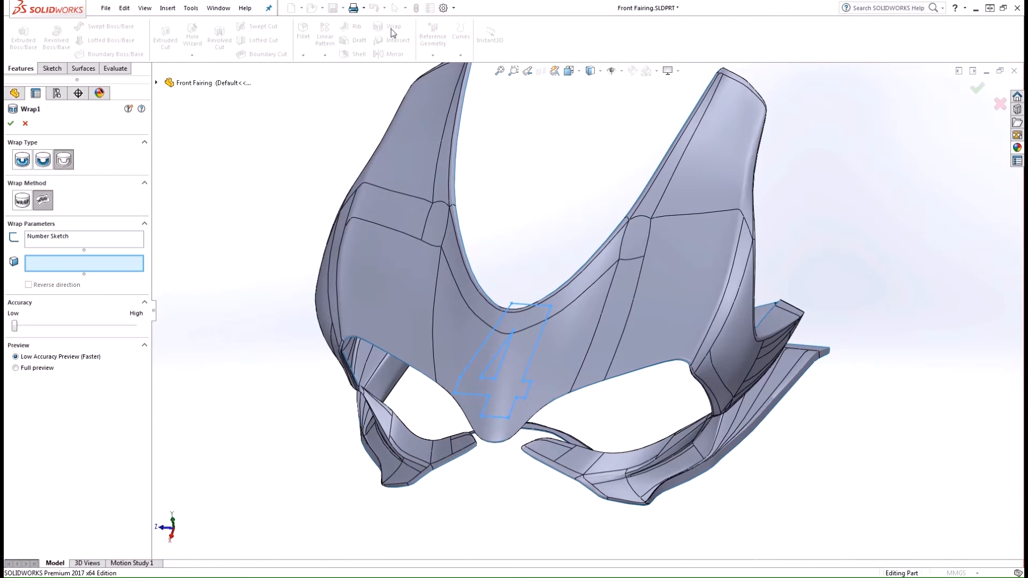
key("space")
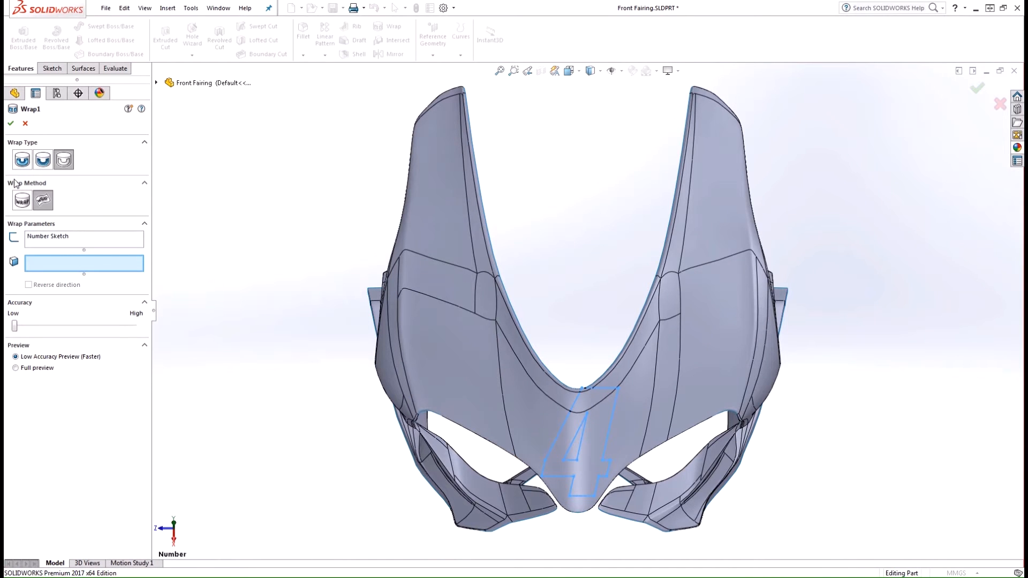
left_click(41, 200)
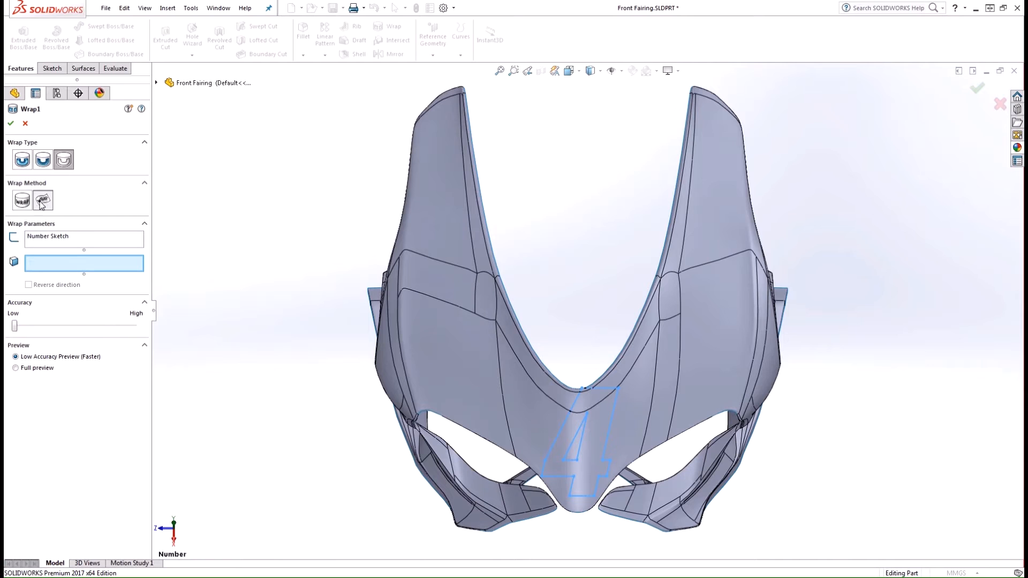
left_click(21, 200)
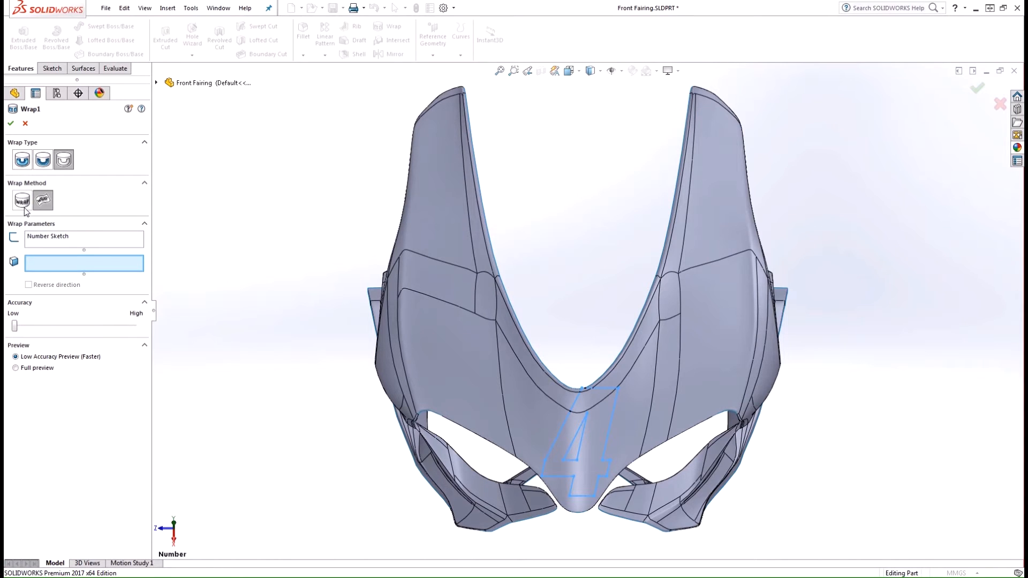
left_click(41, 200)
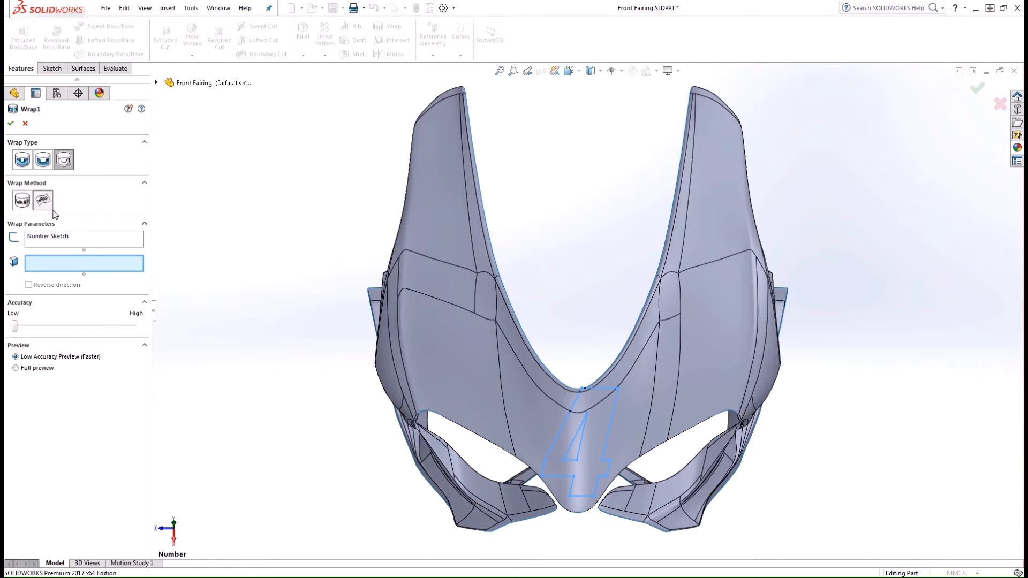
left_click(63, 160)
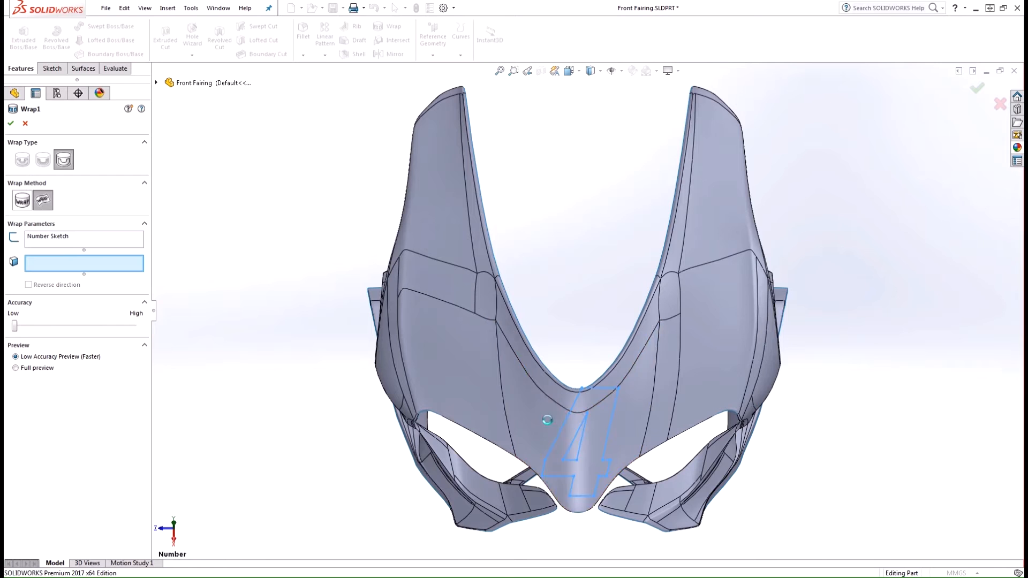
- Target the three central front faces (Face<1>, Face<2>, Face<3>) for the scribed number
left_click(579, 407)
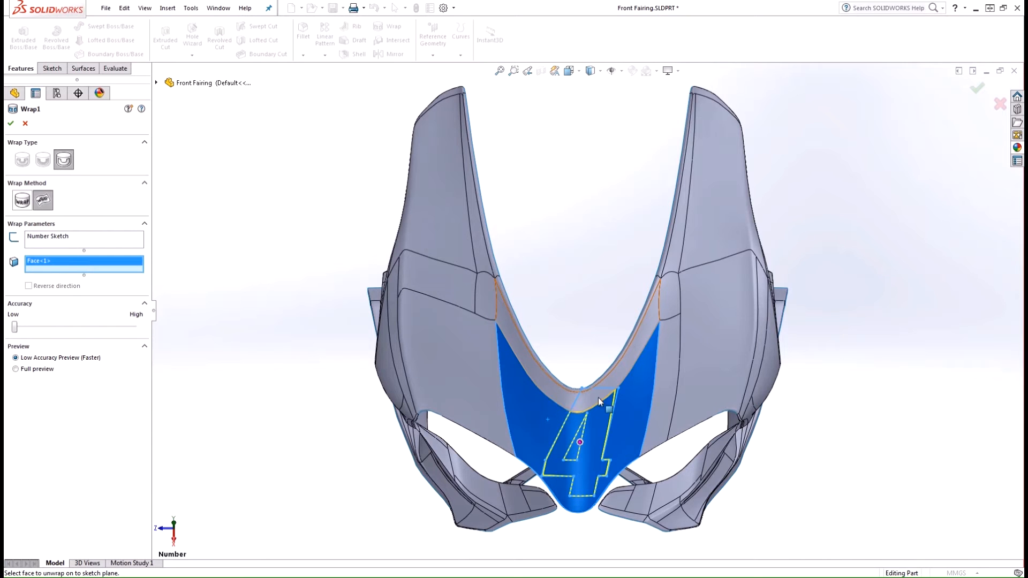
left_click(596, 373)
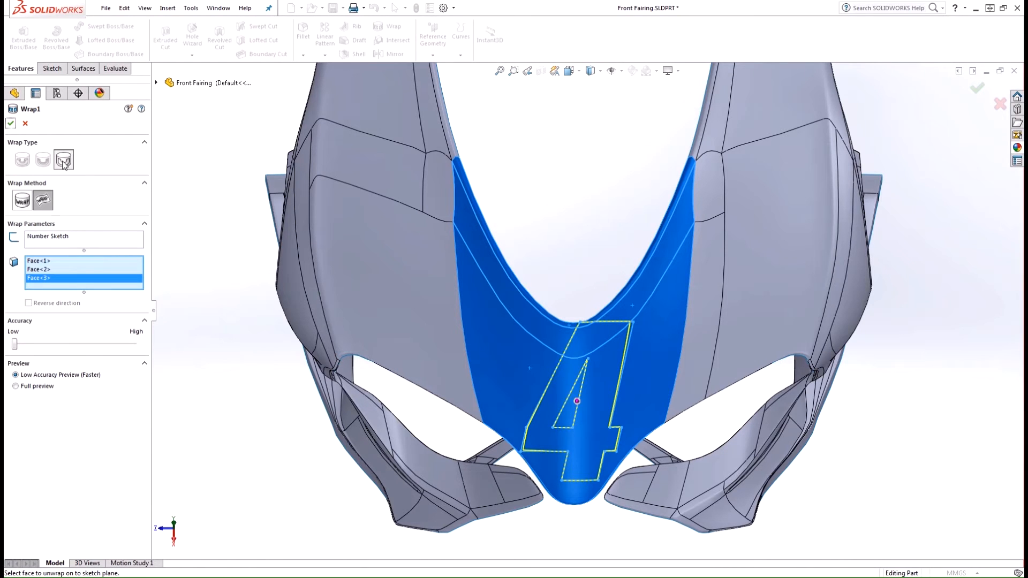
left_click(63, 160)
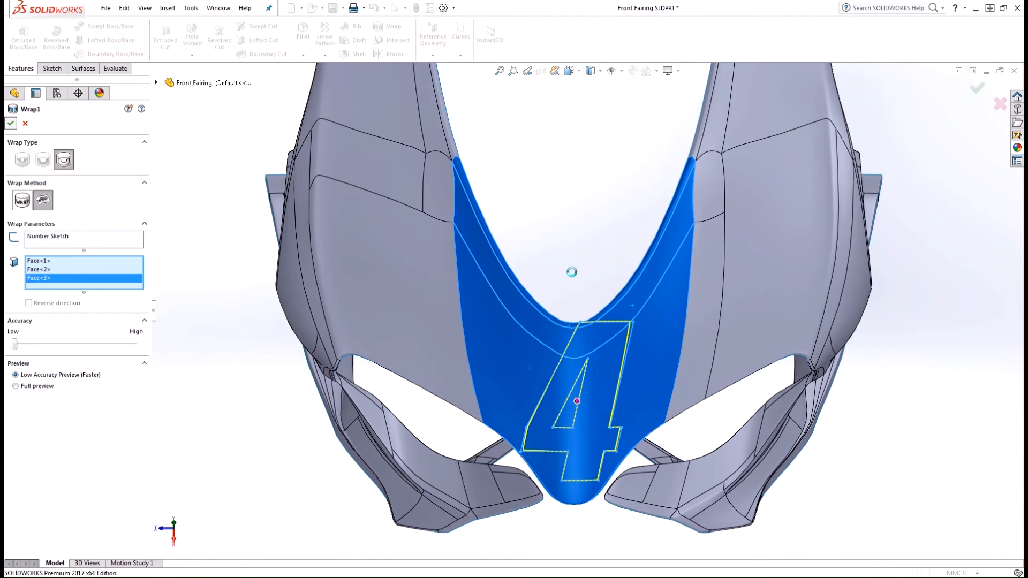
- Accept the feature so the number 4 is scribed on the fairing as Wrap1
left_click(11, 123)
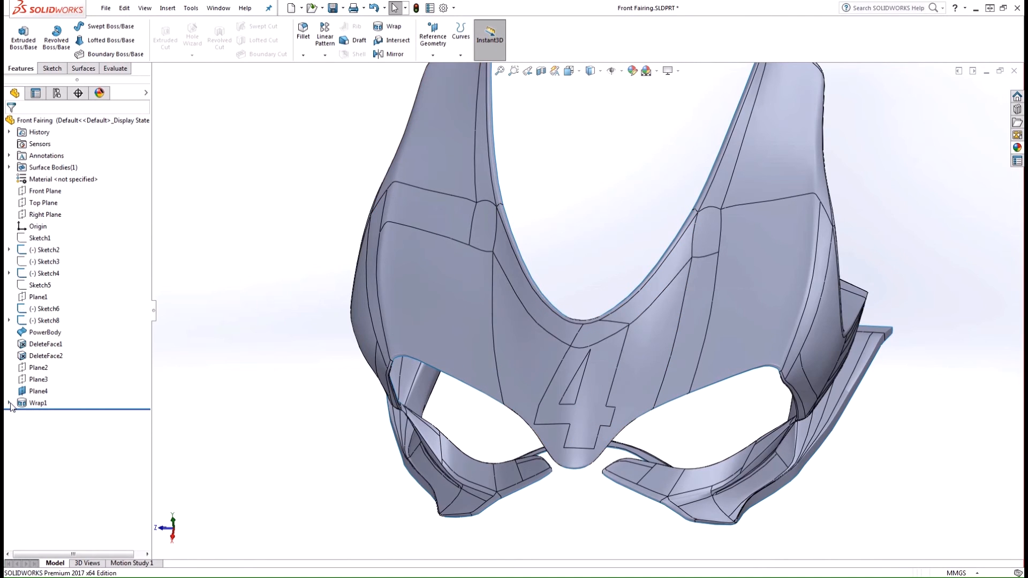
- Expand Wrap1 in the design tree to show its nested Number Sketch
left_click(62, 415)
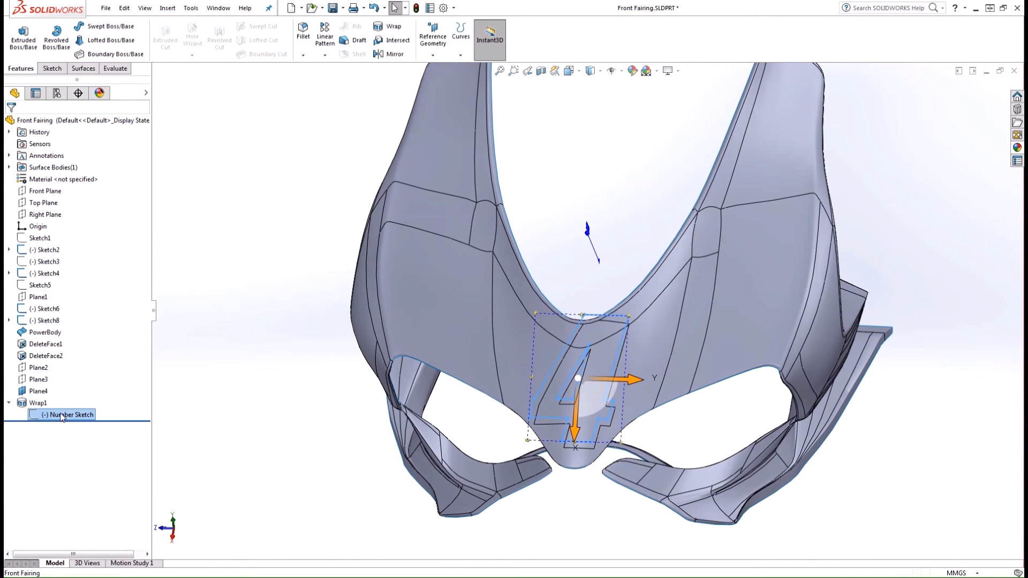
key("space")
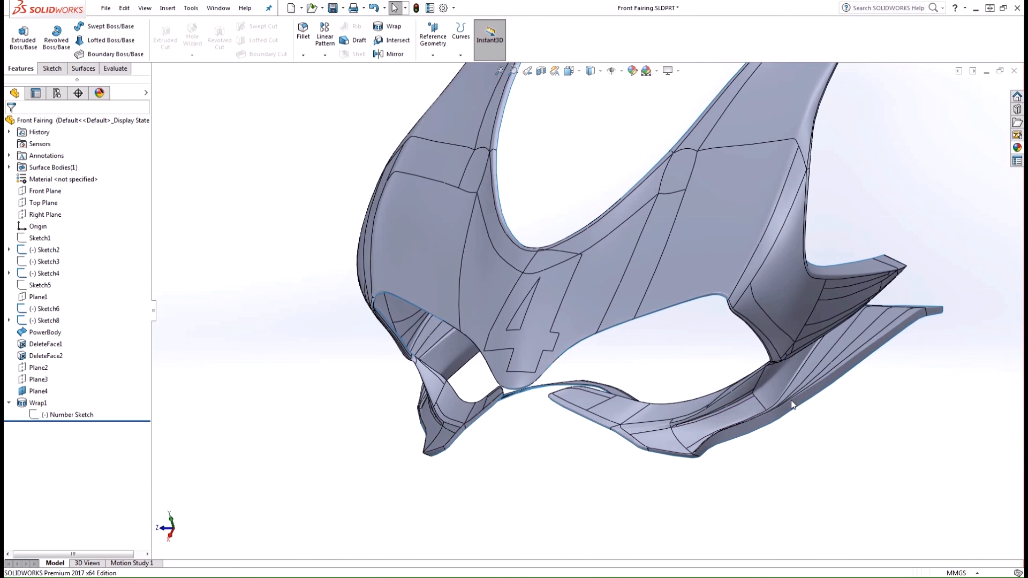
mouse_move(836, 419)
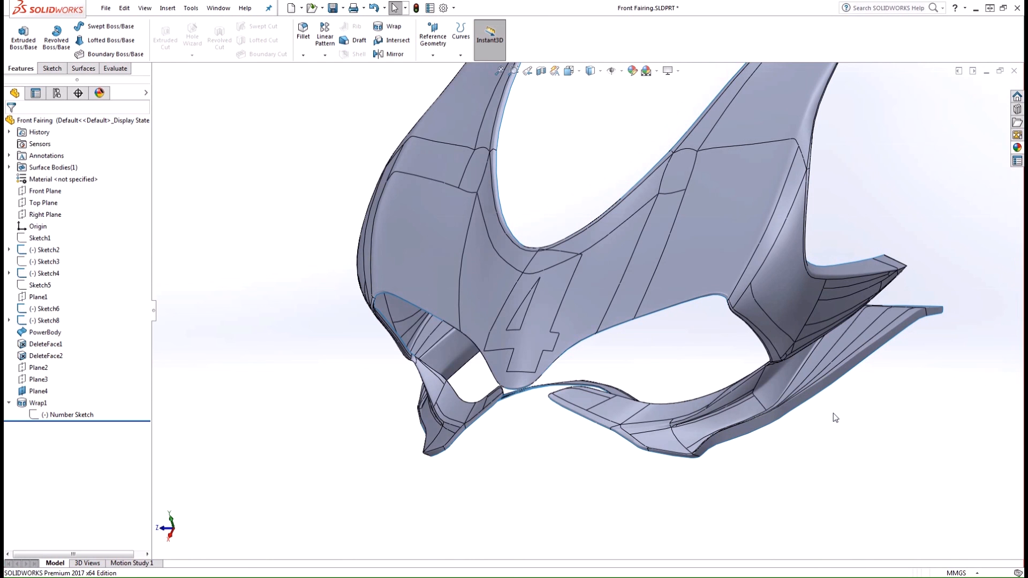